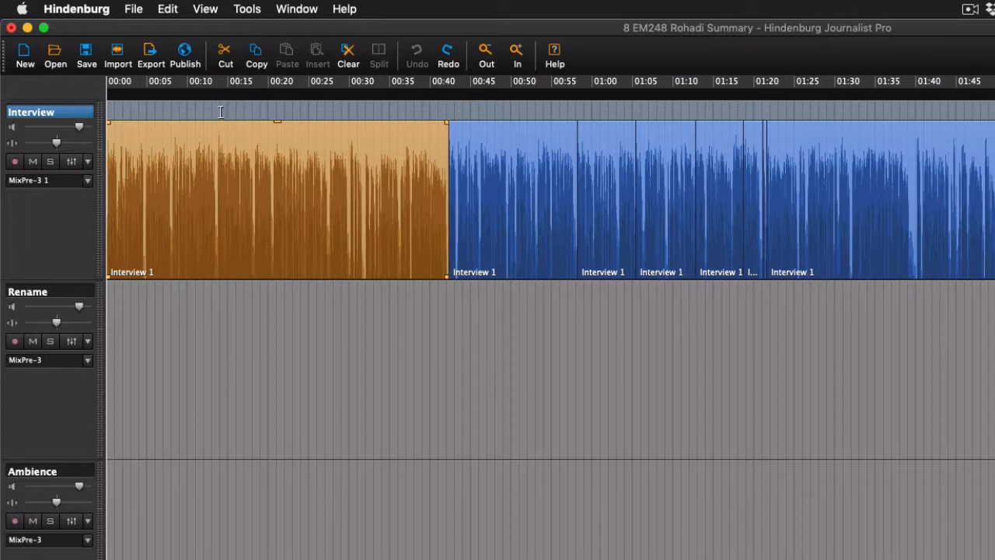
{"action": "mouse_move", "coordinate": [218, 112]}
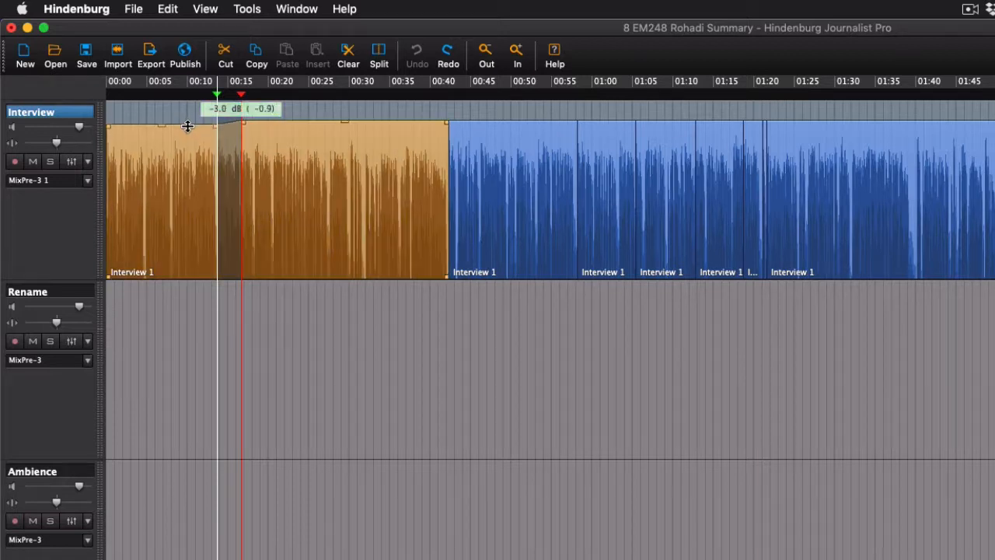
Draw a two-stage fade-in from silence at 0:00 to full volume by 0:15.
{"action": "left_click_drag", "start_coordinate": [187, 127], "coordinate": [184, 171]}
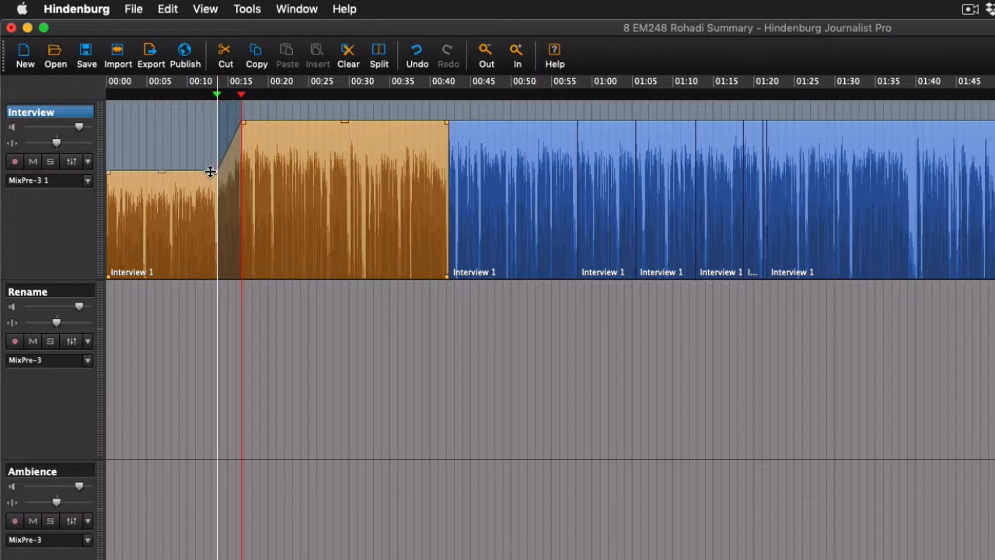
{"action": "left_click_drag", "start_coordinate": [210, 171], "coordinate": [163, 203]}
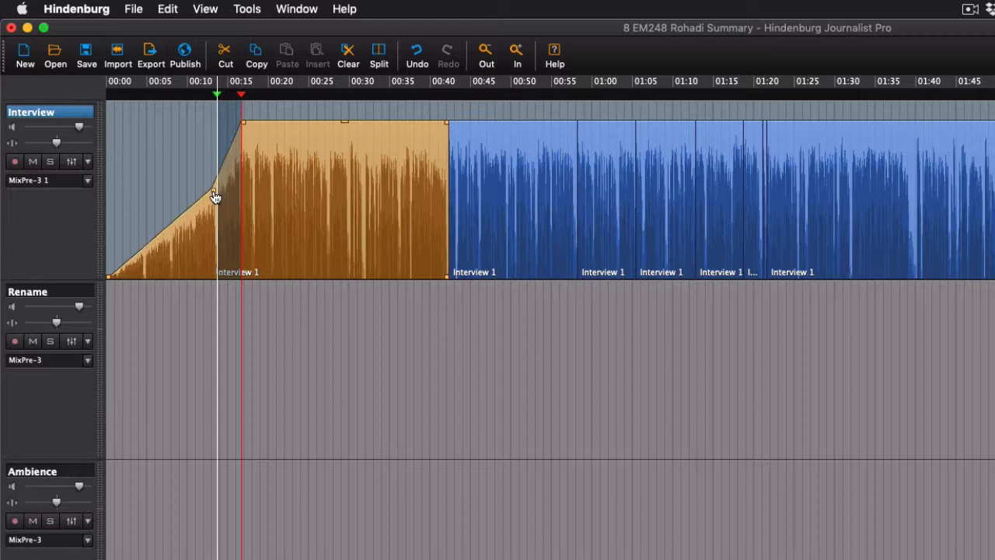
{"action": "mouse_move", "coordinate": [218, 202]}
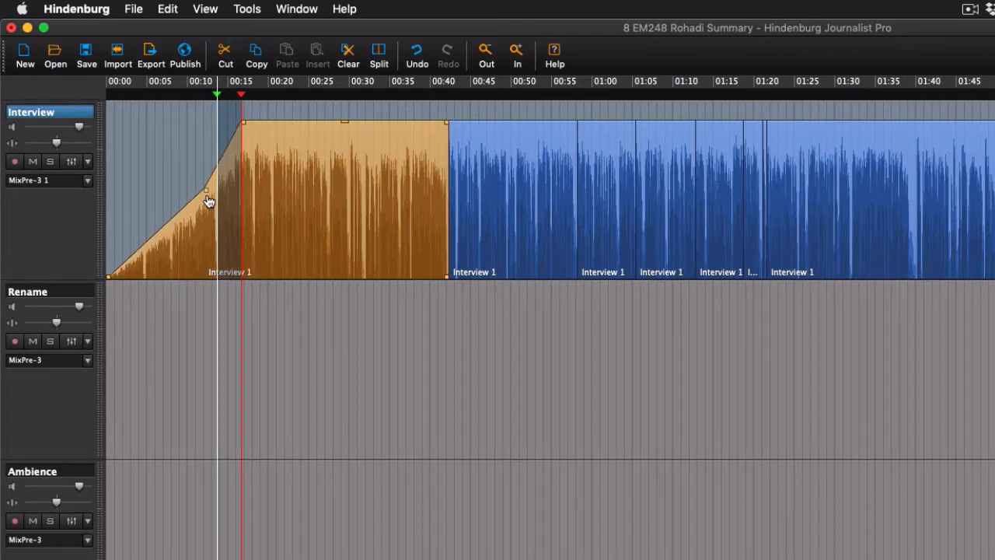
{"action": "mouse_move", "coordinate": [180, 234]}
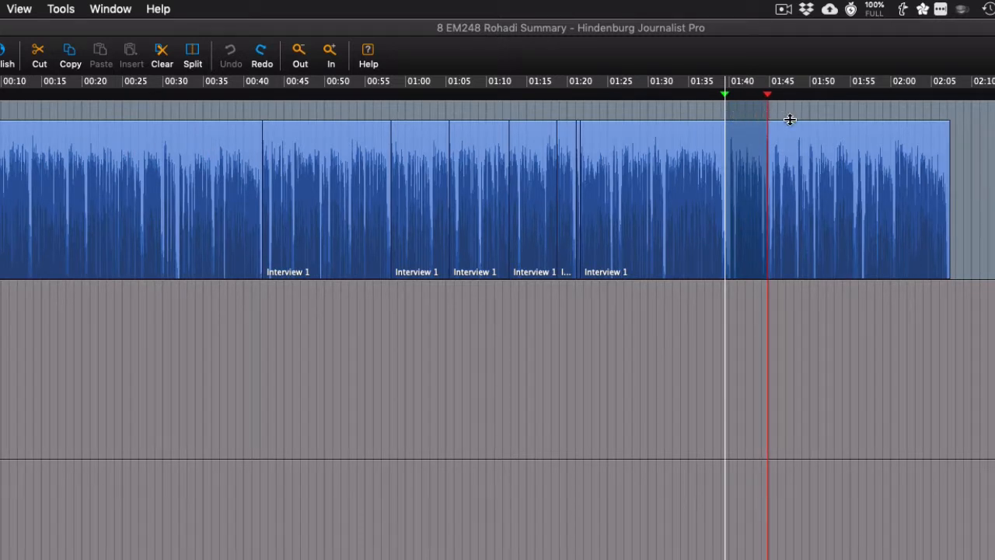
{"action": "mouse_move", "coordinate": [784, 118]}
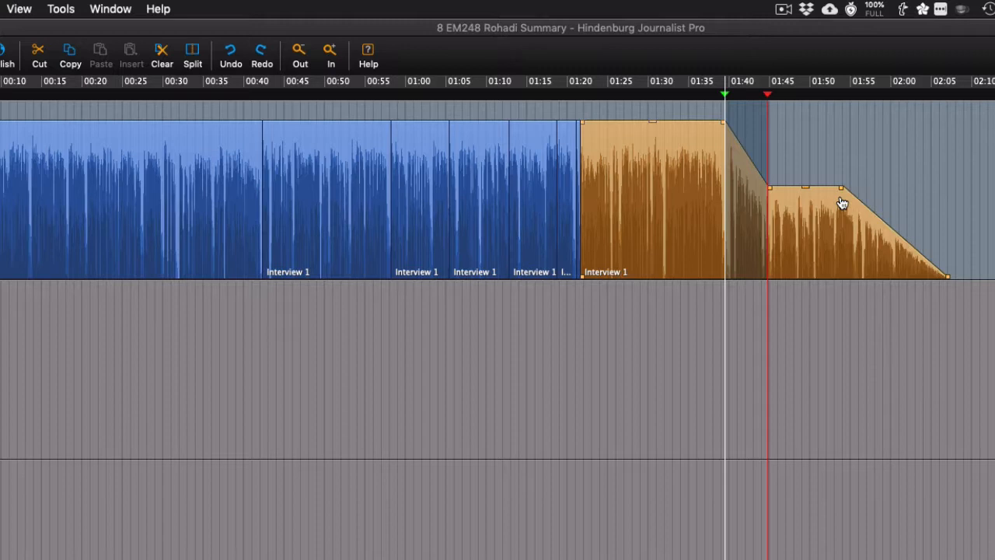
Shape the drop after the 1:40–1:44 markers to hold around -18 dB.
{"action": "left_click_drag", "start_coordinate": [843, 204], "coordinate": [796, 195]}
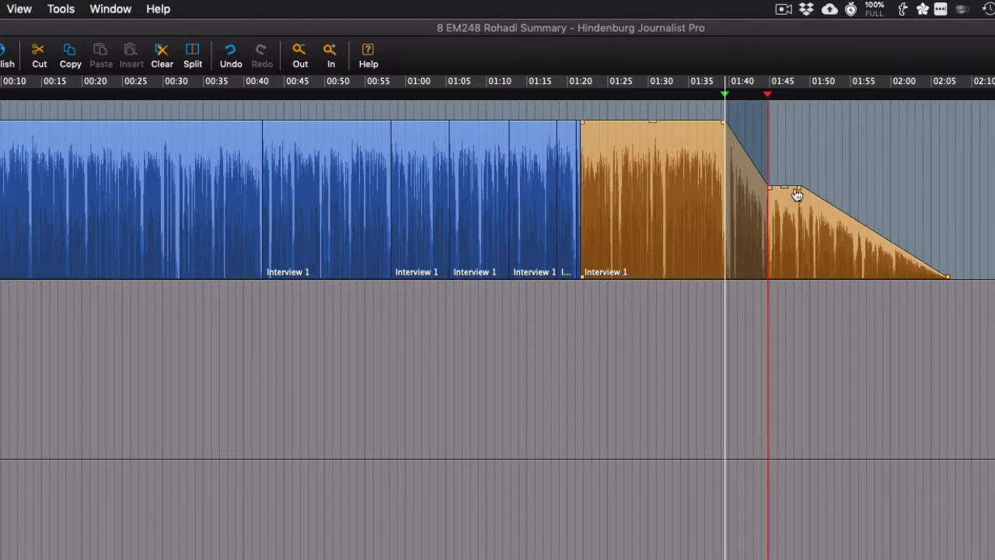
{"action": "left_click_drag", "start_coordinate": [796, 194], "coordinate": [787, 158]}
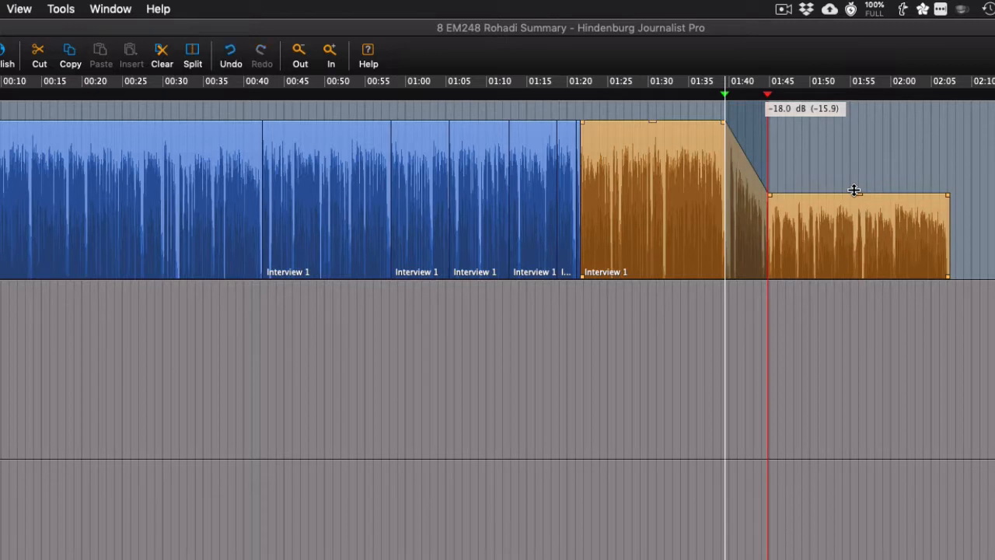
Pull the tail into one steady slope fading to silence around 2:05.
{"action": "left_click_drag", "start_coordinate": [853, 191], "coordinate": [783, 208]}
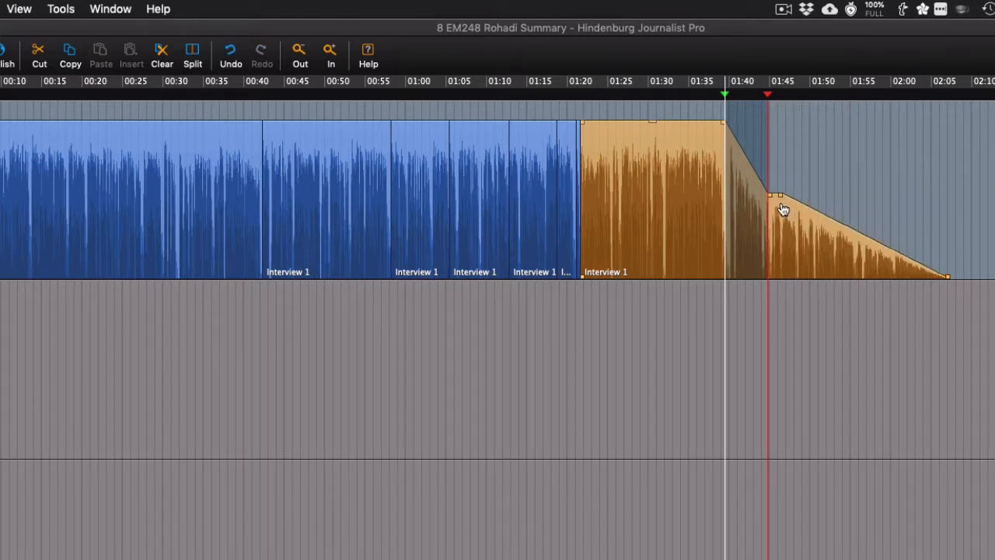
{"action": "left_click_drag", "start_coordinate": [781, 196], "coordinate": [769, 194]}
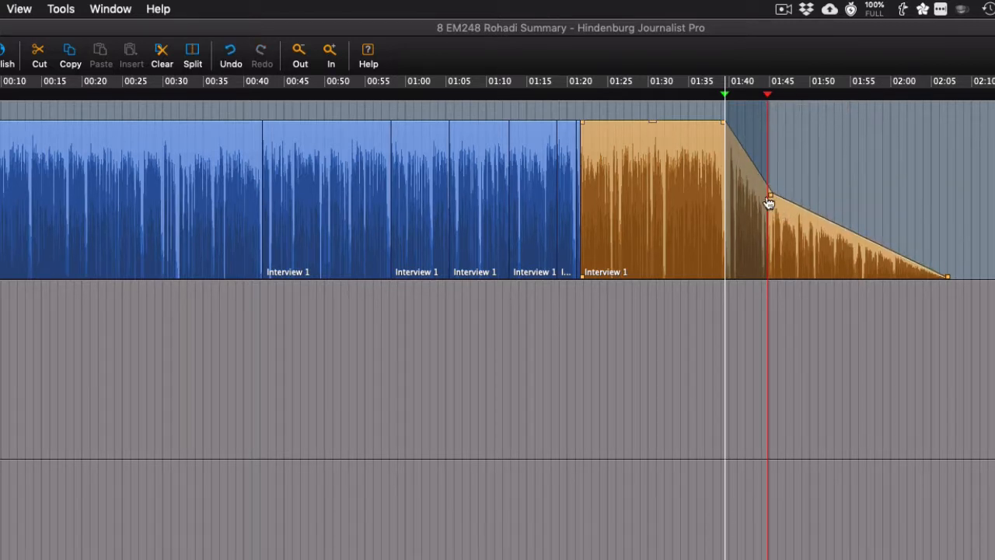